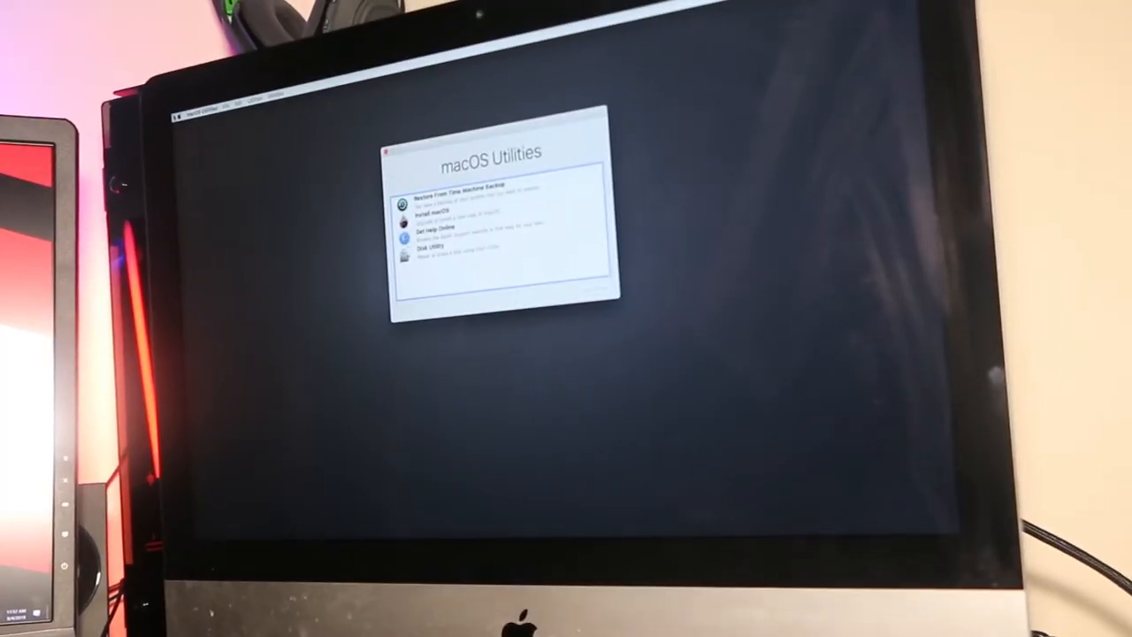
# Launch Disk Utility from the macOS Utilities window
pyautogui.click(428, 251)
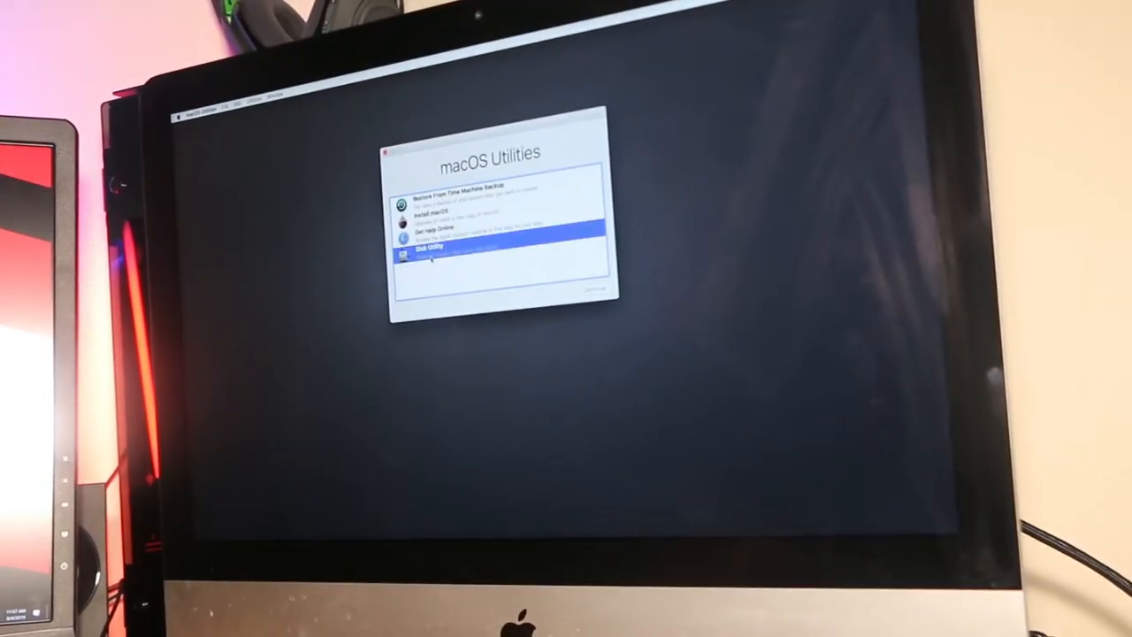
pyautogui.click(588, 290)
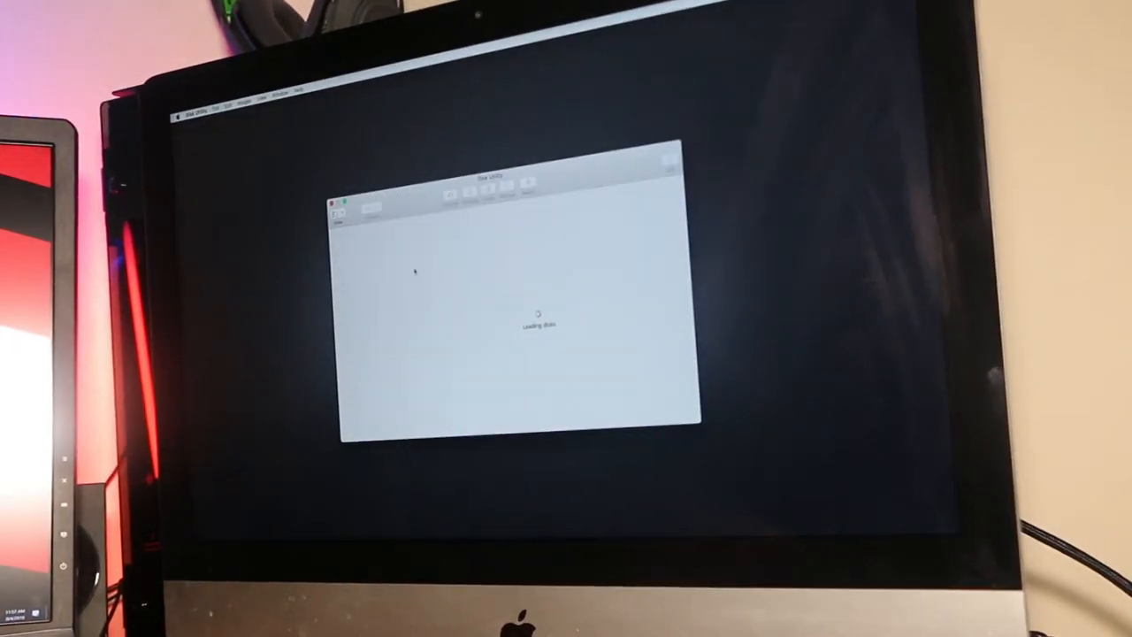
pyautogui.moveTo(411, 262)
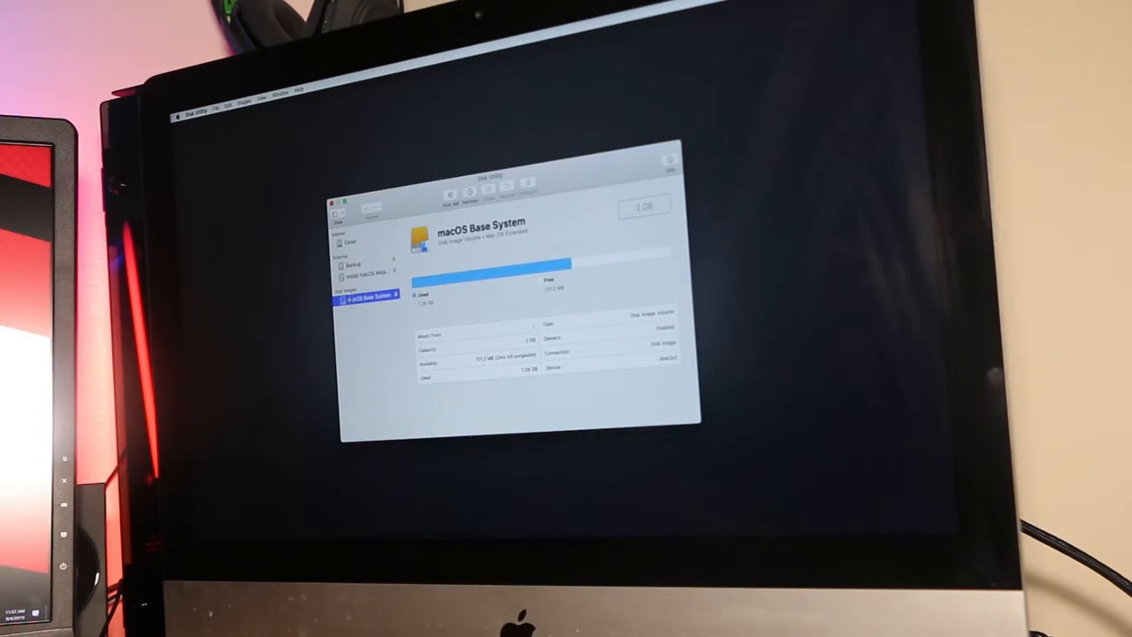
# Erase the internal drive and confirm the wipe in Disk Utility
pyautogui.click(350, 240)
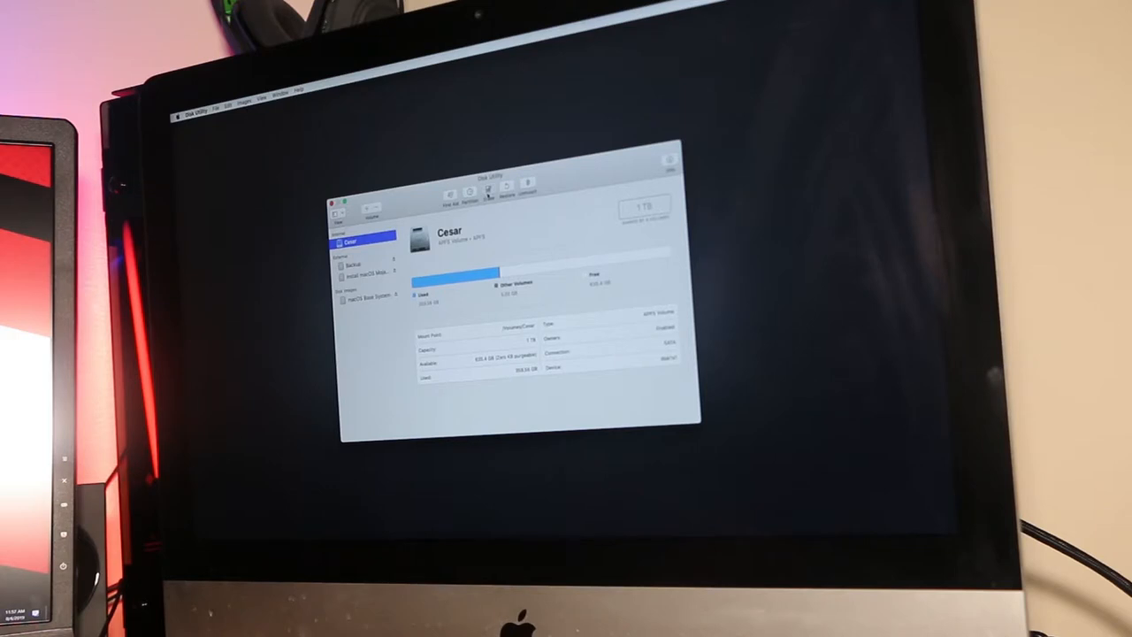
pyautogui.click(487, 188)
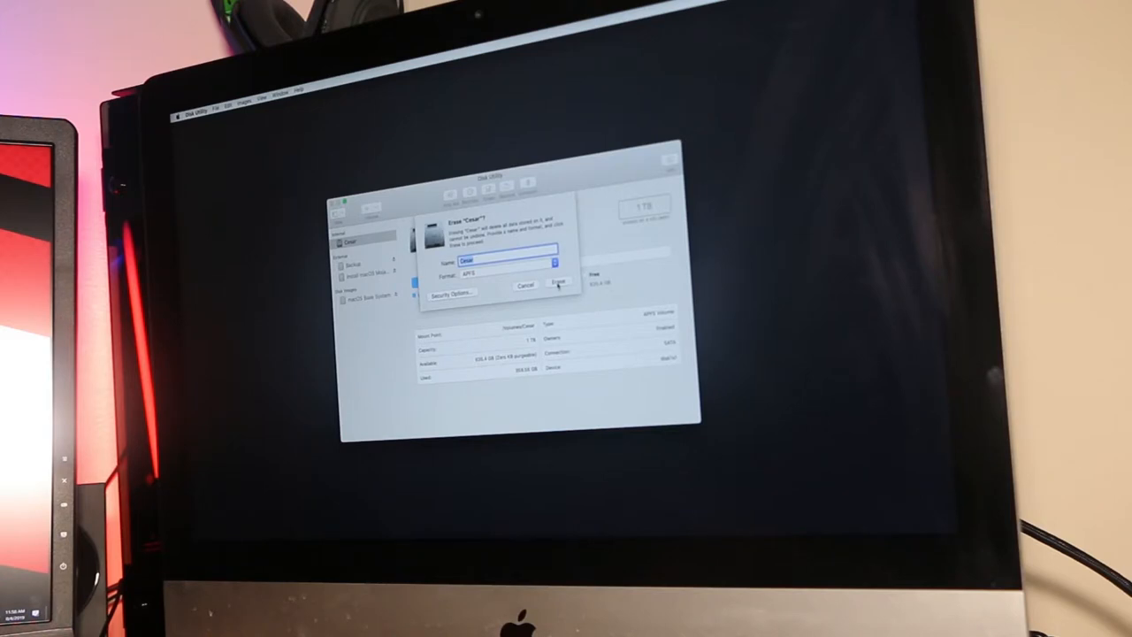
pyautogui.click(559, 283)
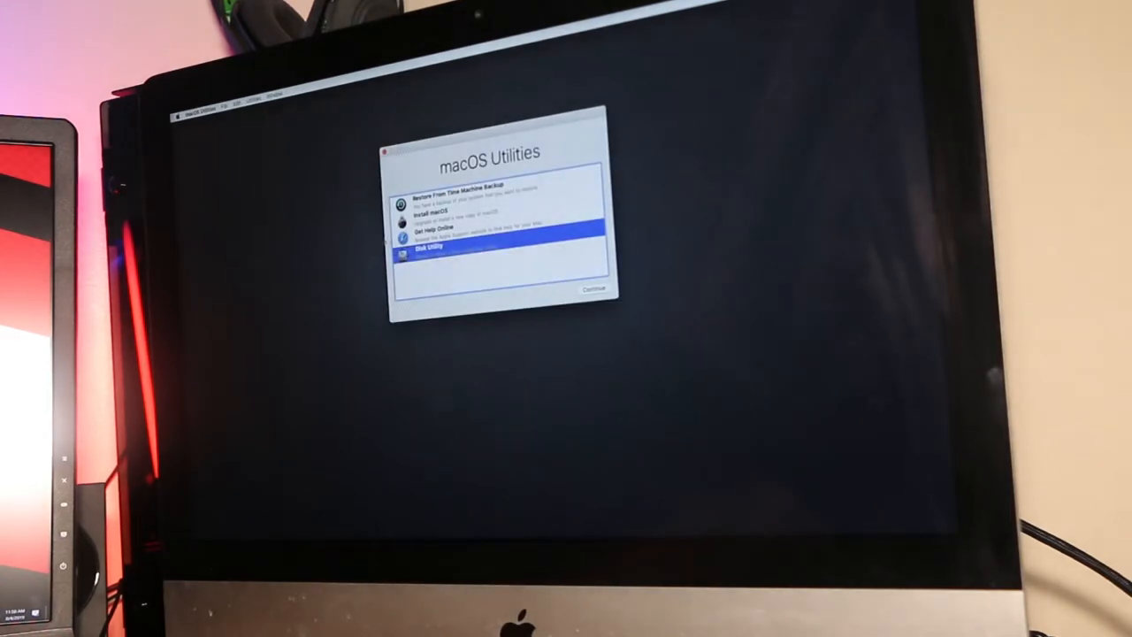
# Start the macOS Mojave install onto the erased internal drive after agreeing to the license
pyautogui.click(460, 212)
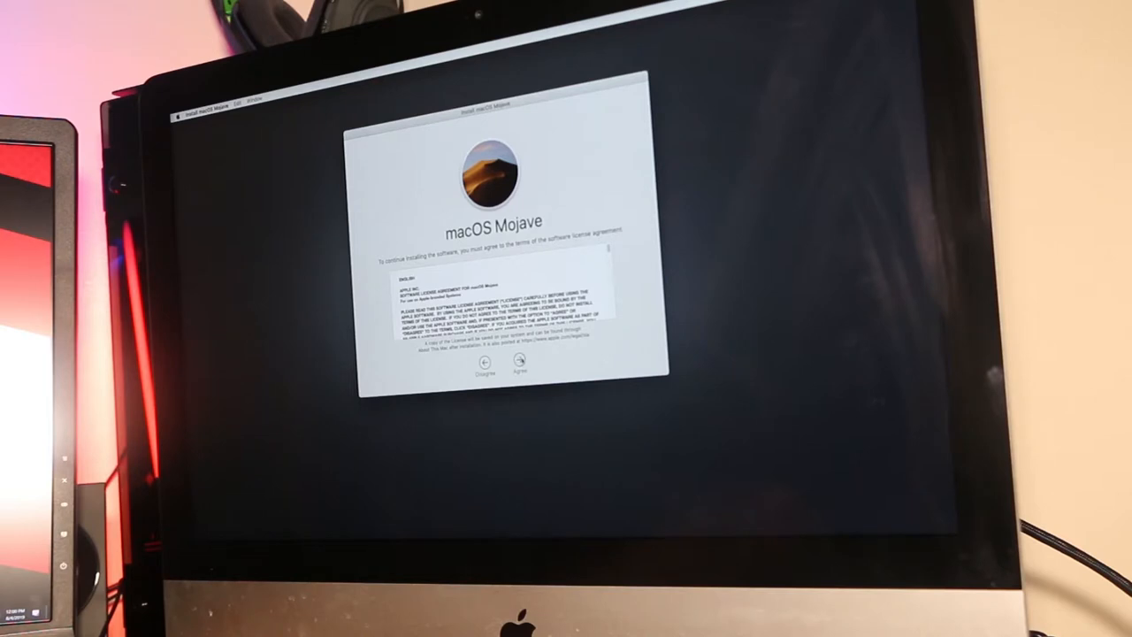
pyautogui.click(520, 361)
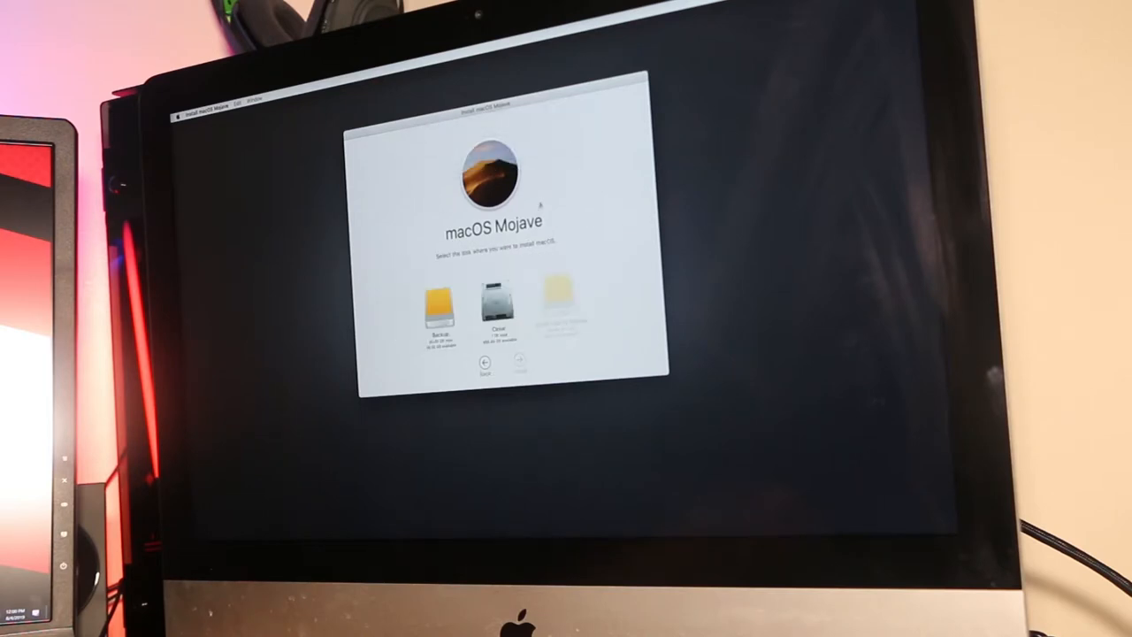
pyautogui.click(495, 304)
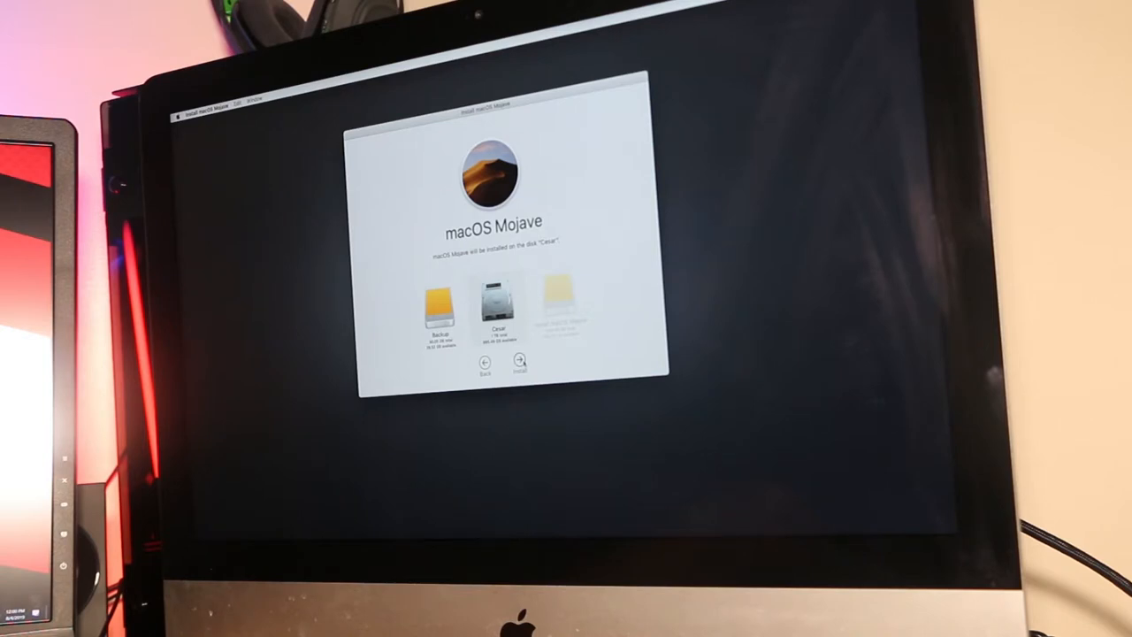
pyautogui.click(520, 363)
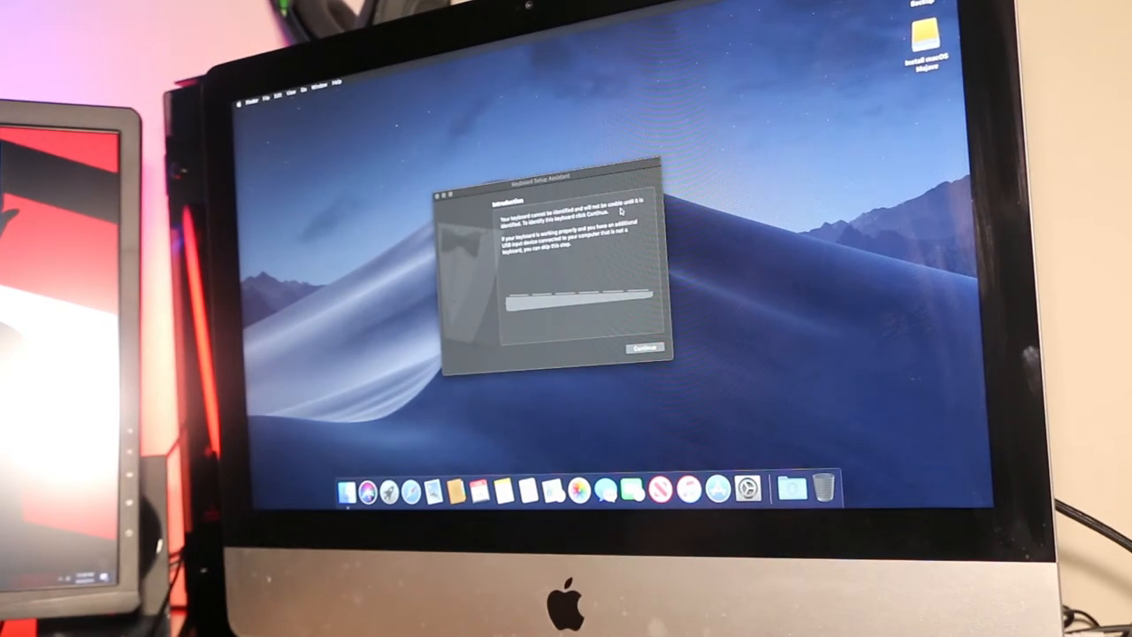
pyautogui.moveTo(570, 226)
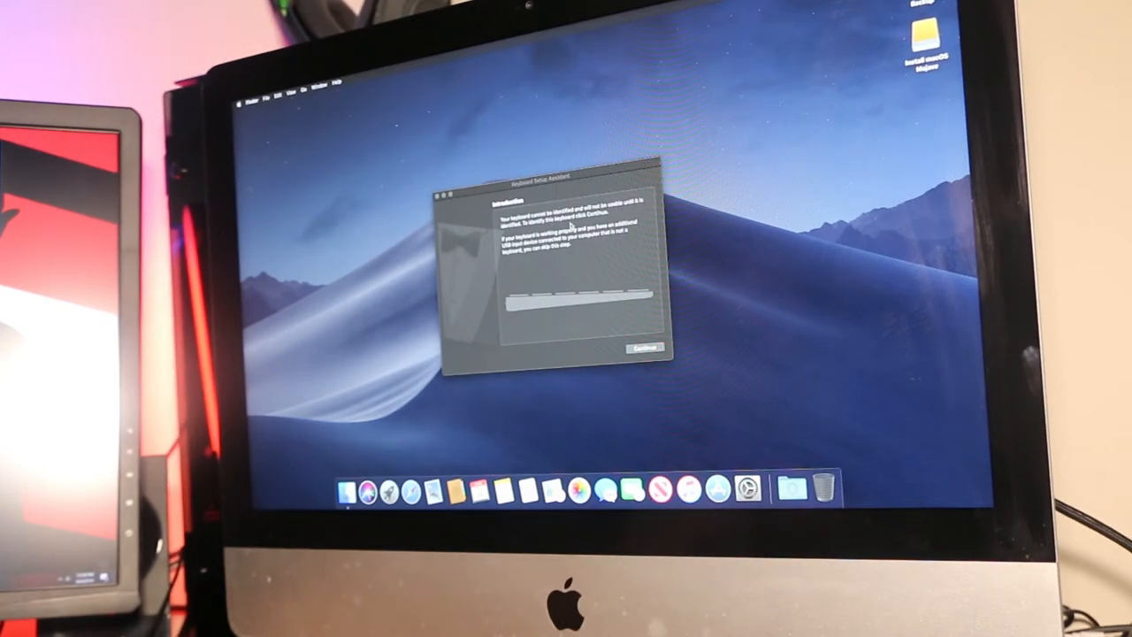
# Identify the keyboard as ANSI, finish Keyboard Setup Assistant, and bring up a Finder window
pyautogui.click(644, 346)
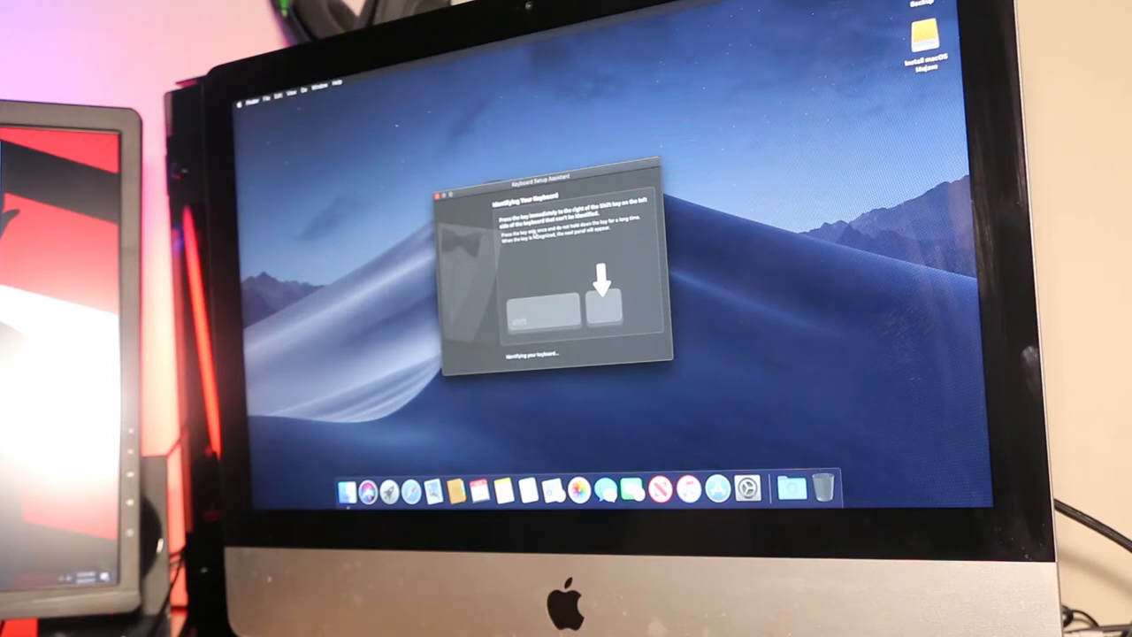
pyautogui.moveTo(551, 285)
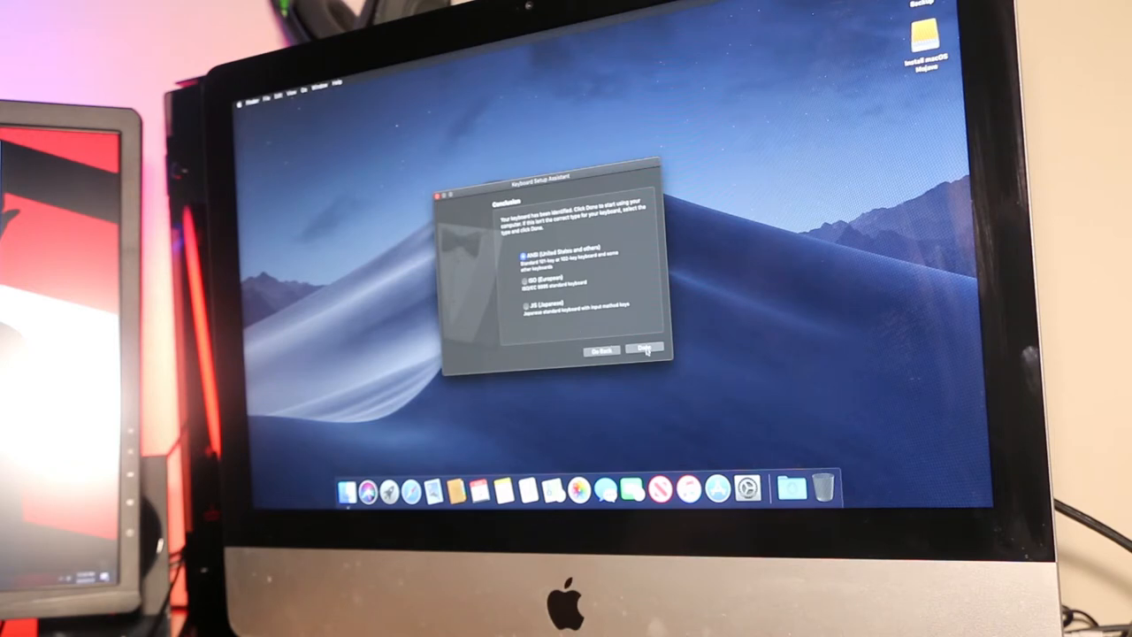
pyautogui.click(644, 350)
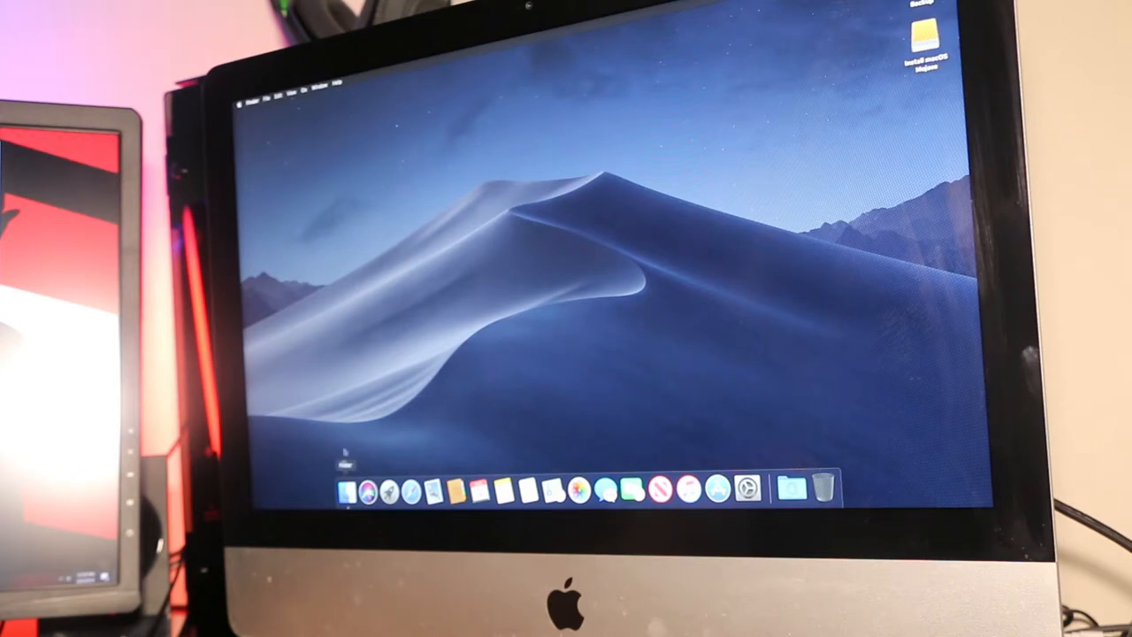
pyautogui.click(347, 491)
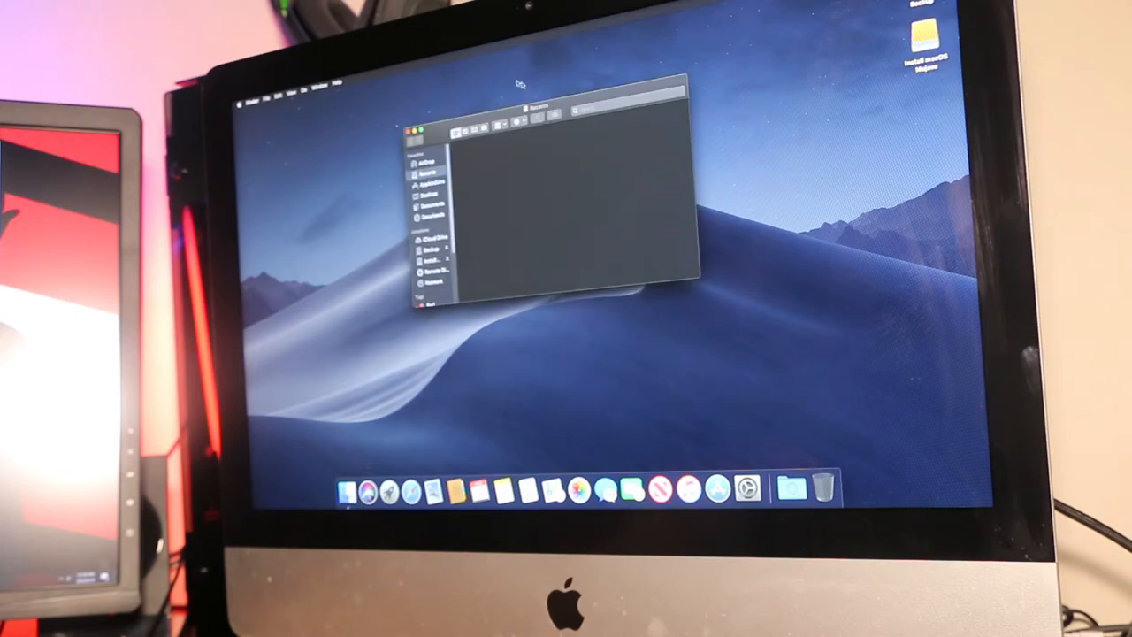